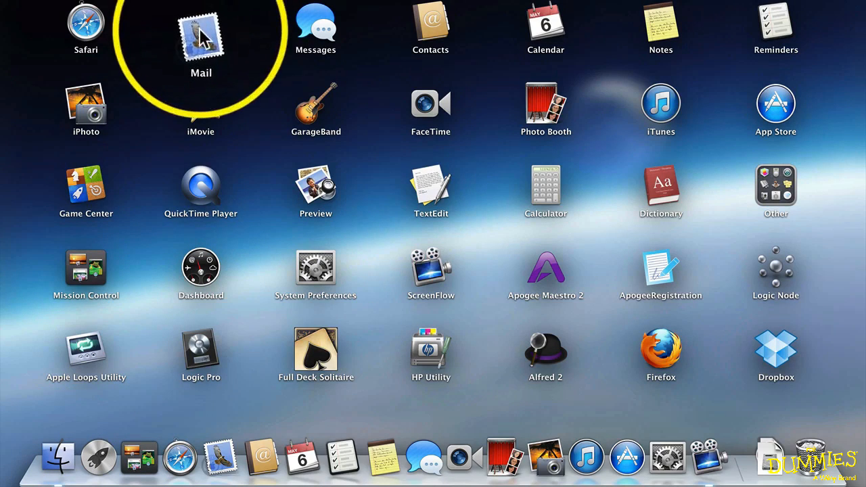
{"action": "mouse_move", "coordinate": [316, 108]}
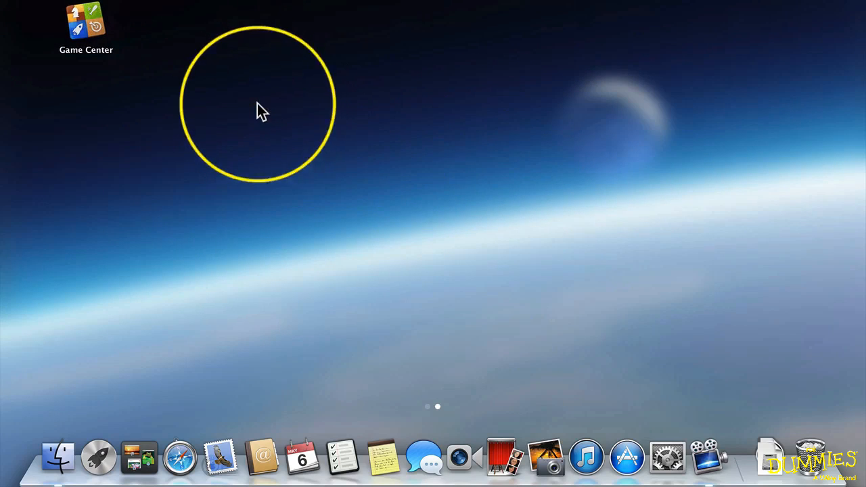
{"action": "mouse_move", "coordinate": [436, 406]}
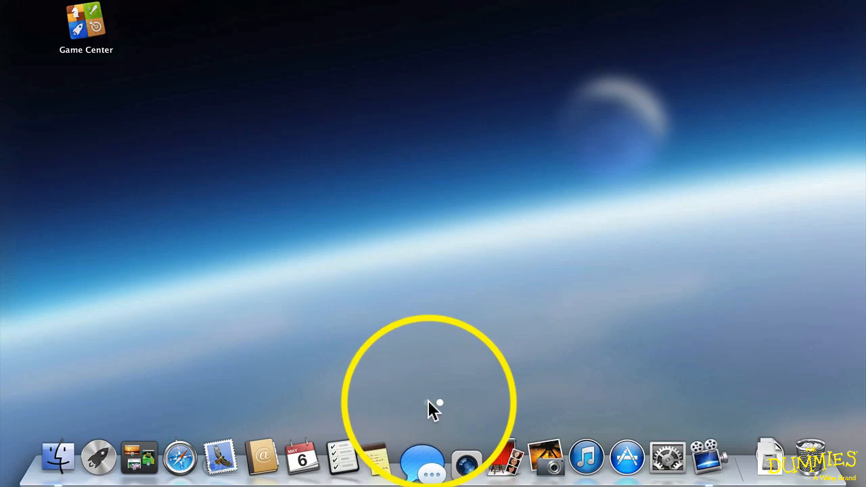
Return to Launchpad's first page after moving the games to page two.
{"action": "left_click", "coordinate": [98, 457]}
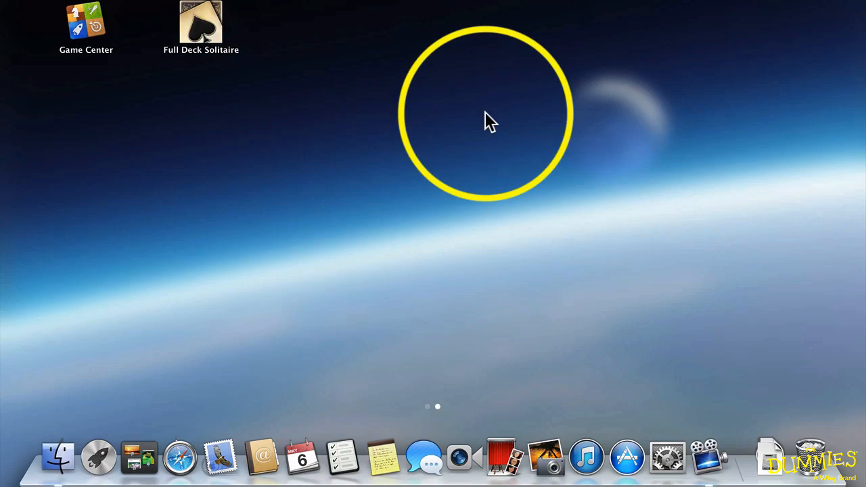
{"action": "left_click", "coordinate": [98, 457]}
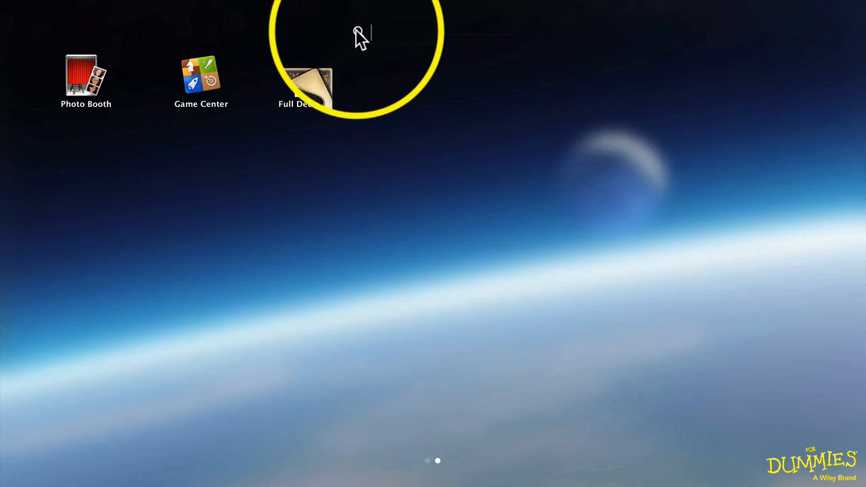
Search Launchpad for 'iphoto', then trim the query to widen matches.
{"action": "type", "text": "iphoto"}
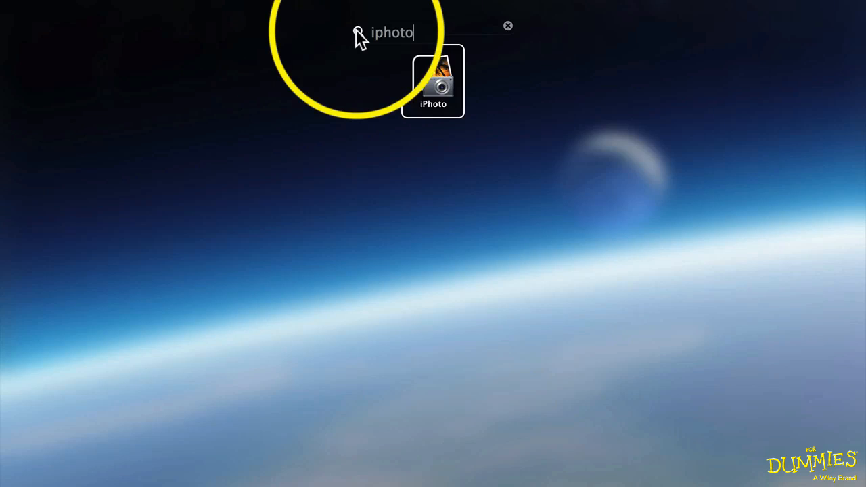
{"action": "key", "text": "Backspace"}
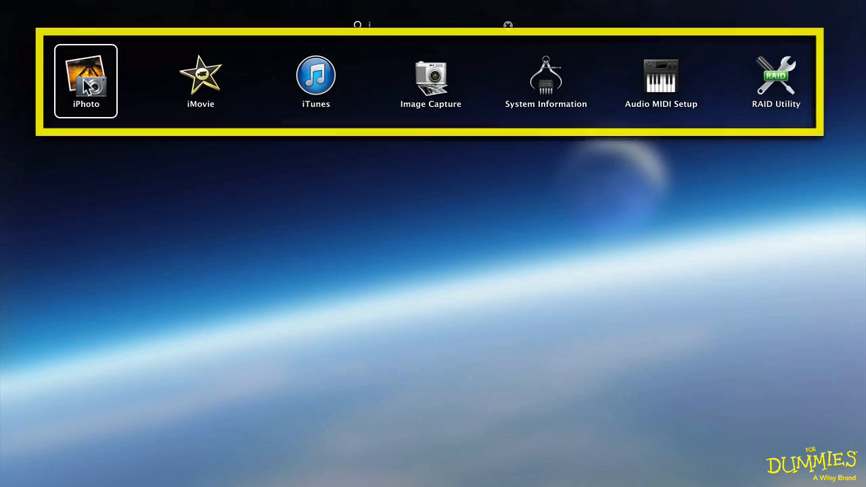
{"action": "mouse_move", "coordinate": [509, 30]}
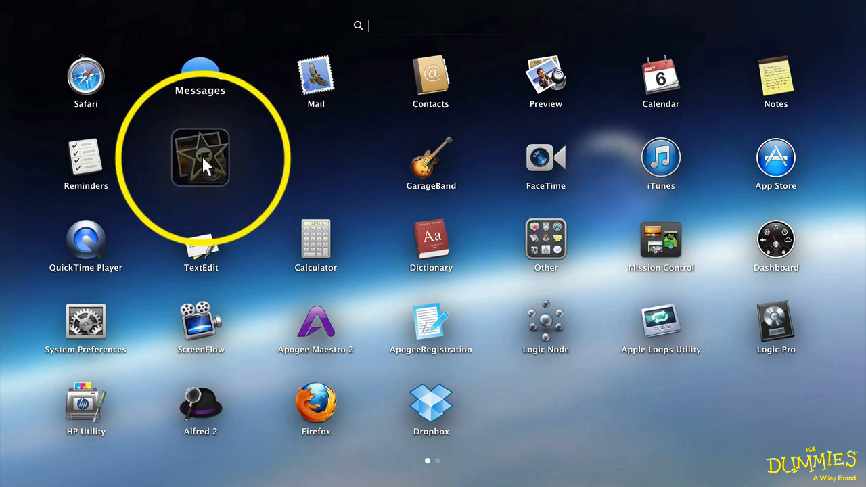
Rename the iPhoto and iMovie folder to 'Video and Photography'.
{"action": "left_click", "coordinate": [201, 156]}
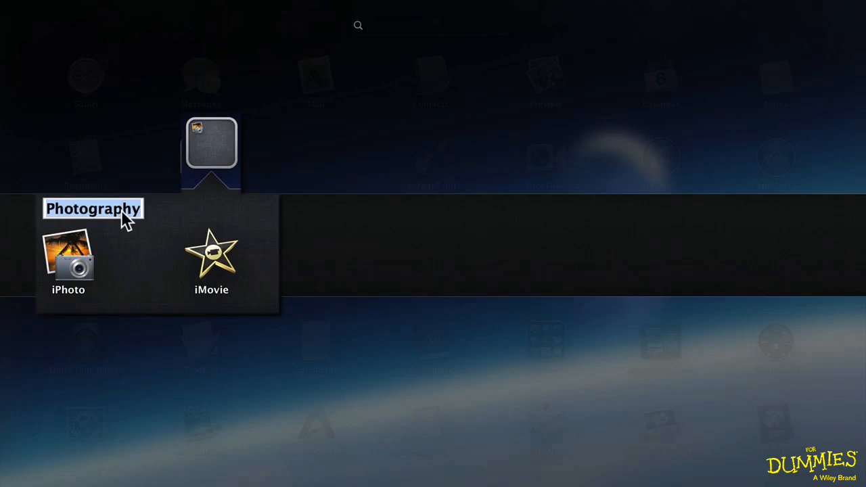
{"action": "type", "text": "Video and"}
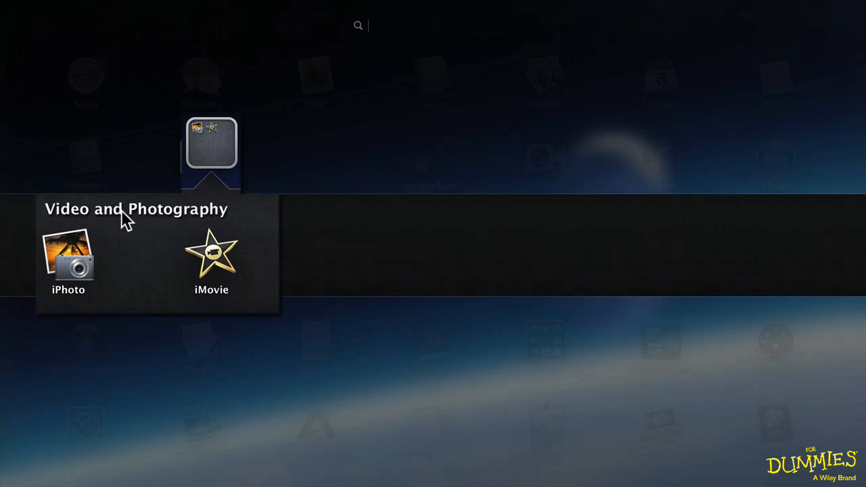
{"action": "mouse_move", "coordinate": [220, 142]}
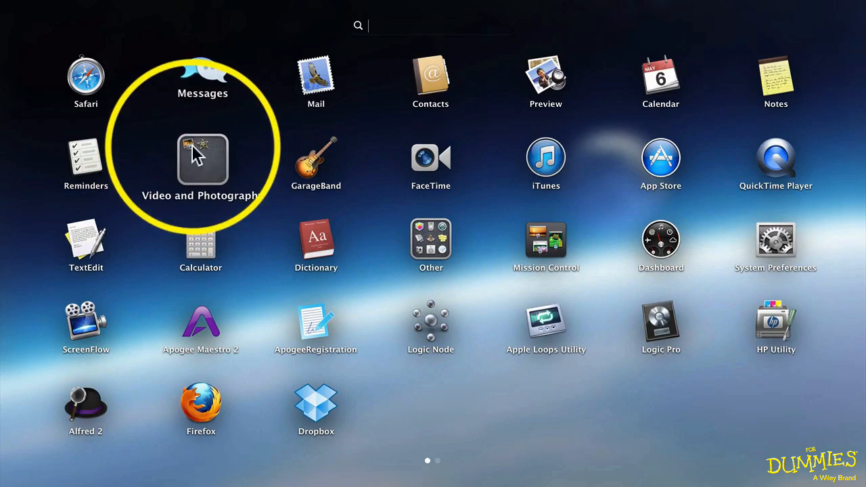
Drop Photo Booth into the folder, drag it back out, and open the folder name.
{"action": "left_click", "coordinate": [203, 161]}
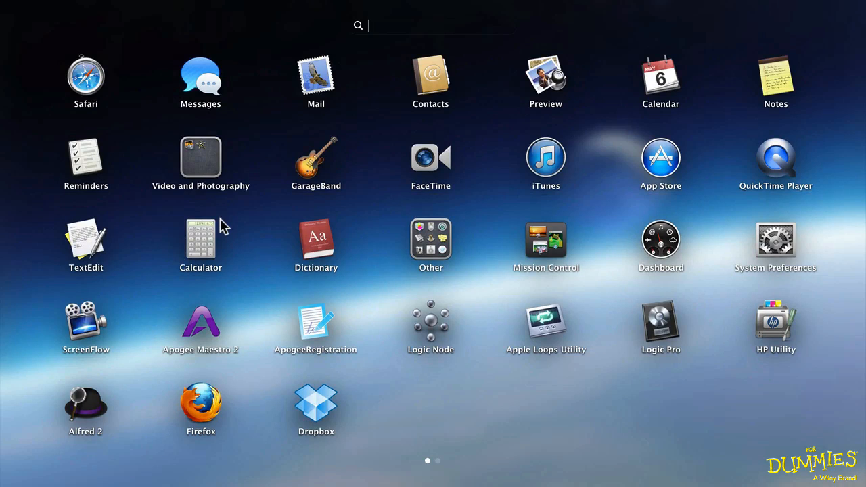
{"action": "scroll", "scroll_direction": "left", "scroll_amount": 3}
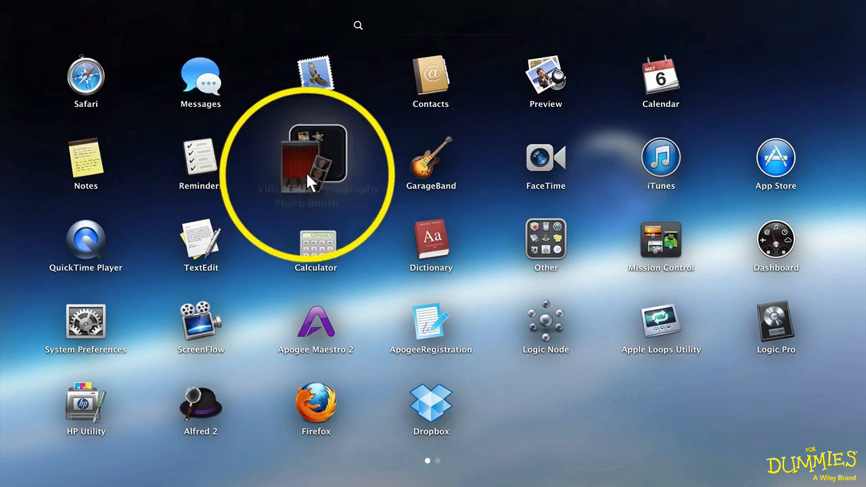
{"action": "left_click", "coordinate": [316, 159]}
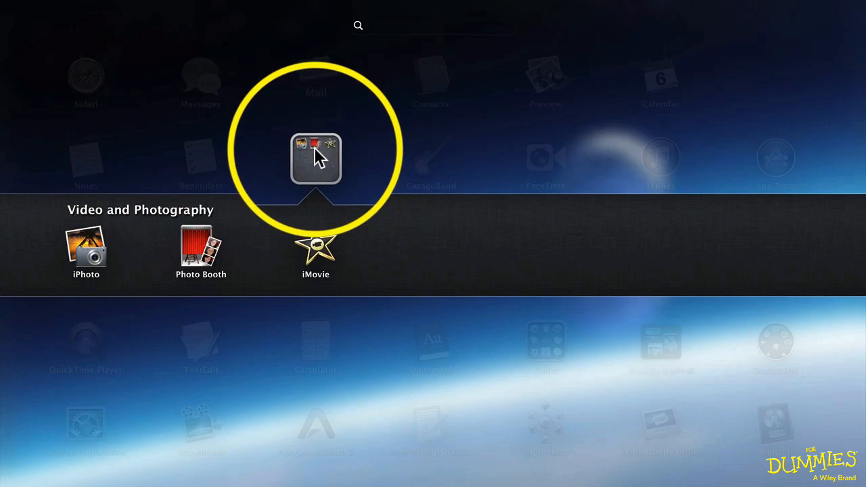
{"action": "left_click_drag", "start_coordinate": [201, 252], "coordinate": [304, 169]}
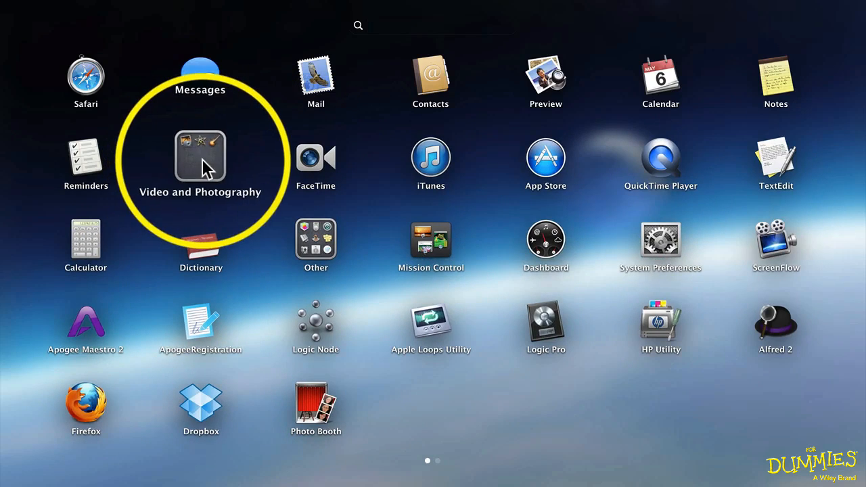
{"action": "left_click", "coordinate": [201, 157]}
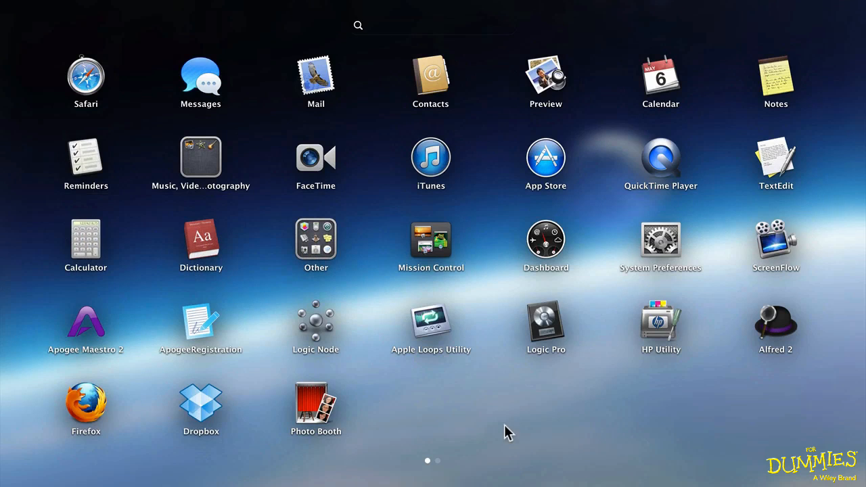
{"action": "scroll", "scroll_direction": "left", "scroll_amount": 3}
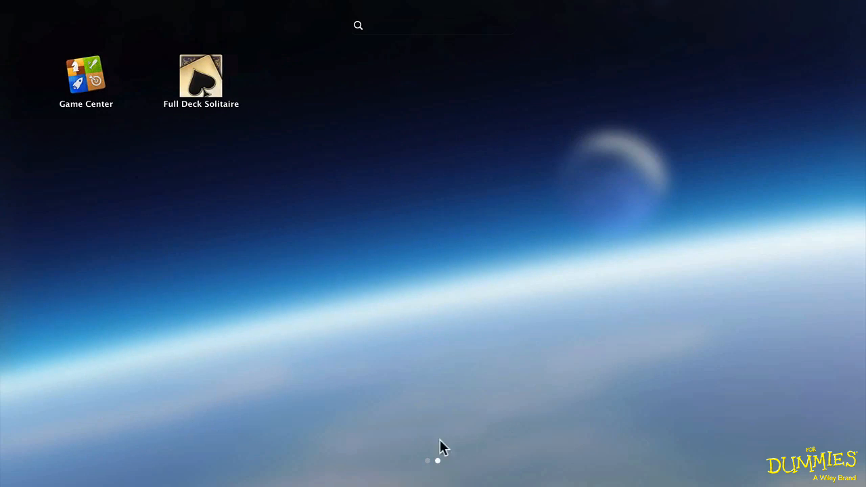
{"action": "left_click", "coordinate": [201, 74]}
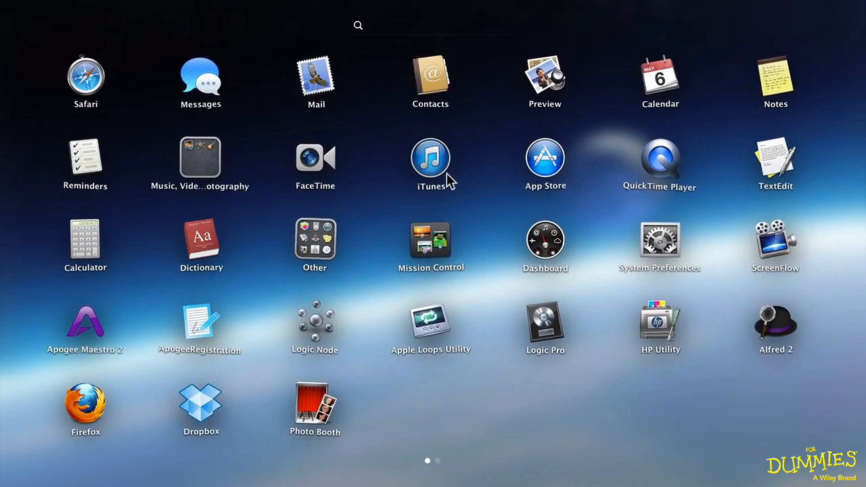
{"action": "mouse_move", "coordinate": [443, 201]}
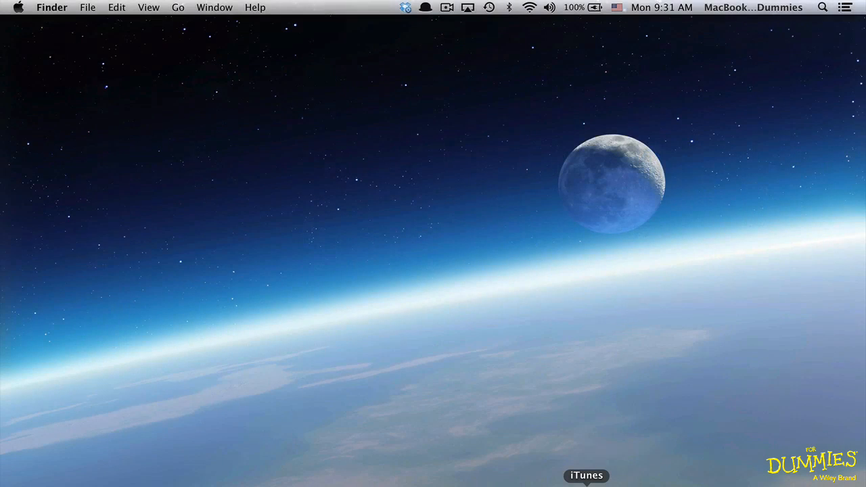
Open Launchpad from the Dock to view the grayscale background.
{"action": "left_click", "coordinate": [586, 475]}
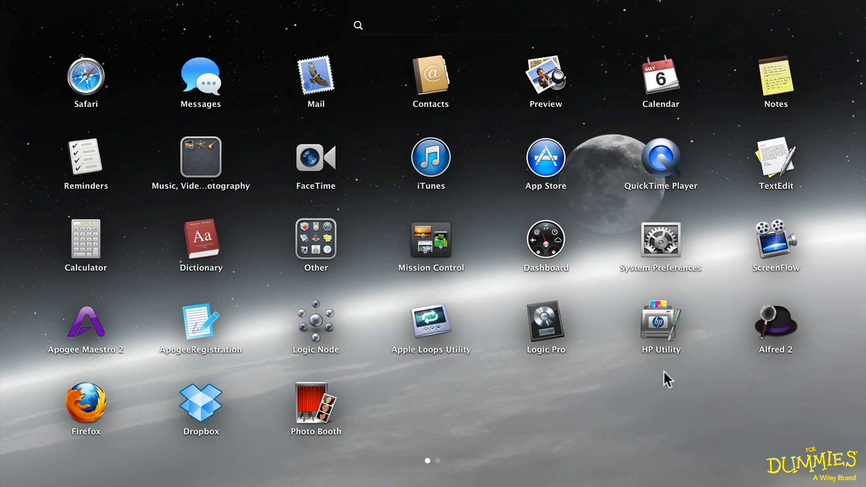